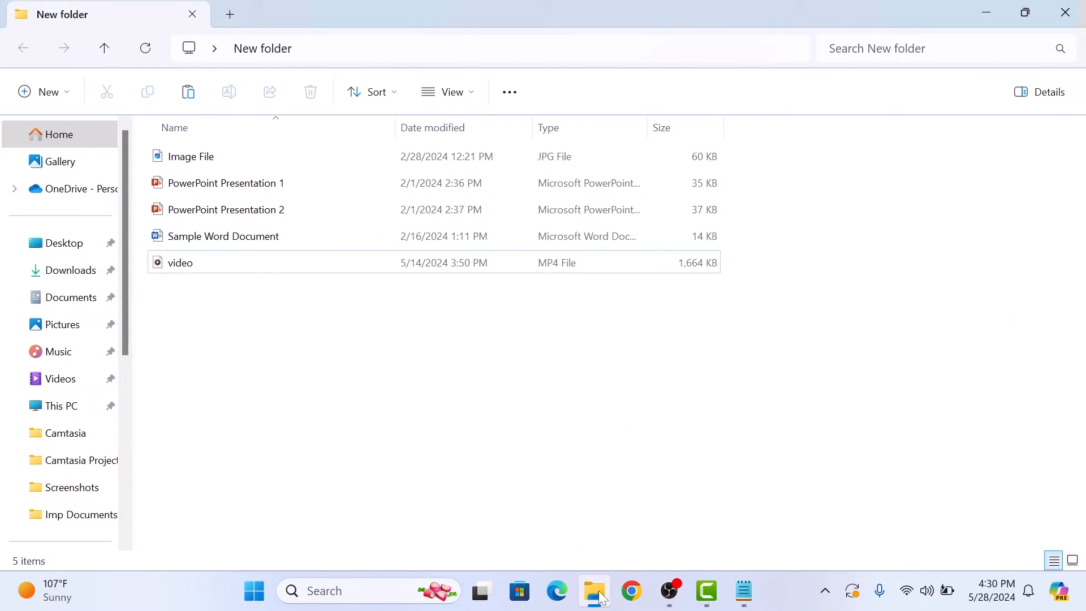
mouse_move(613, 537)
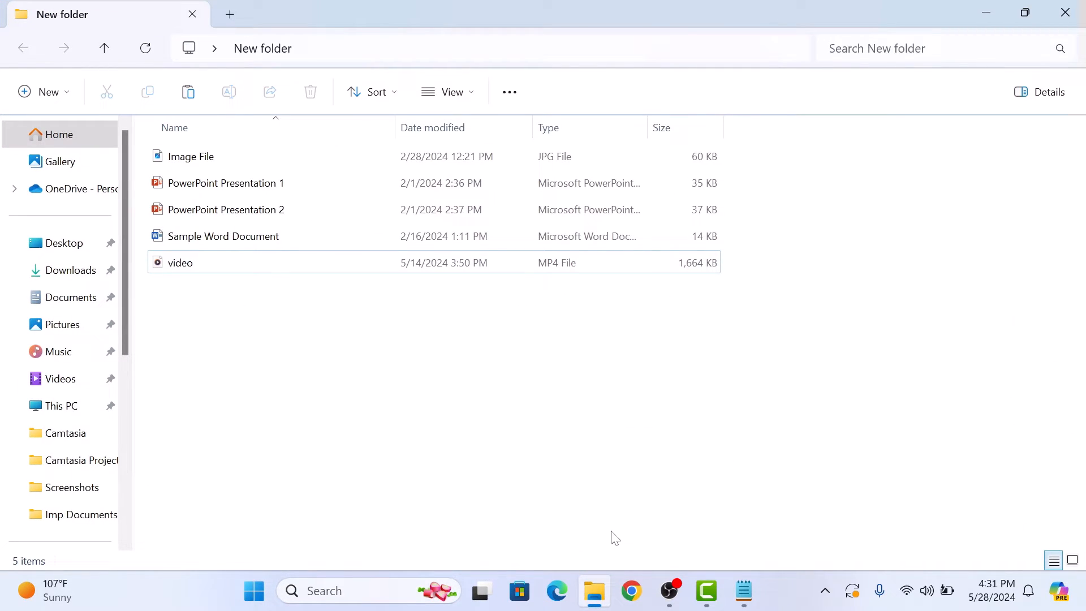
Step: Turn on File name extensions from the View > Show menu
click(450, 91)
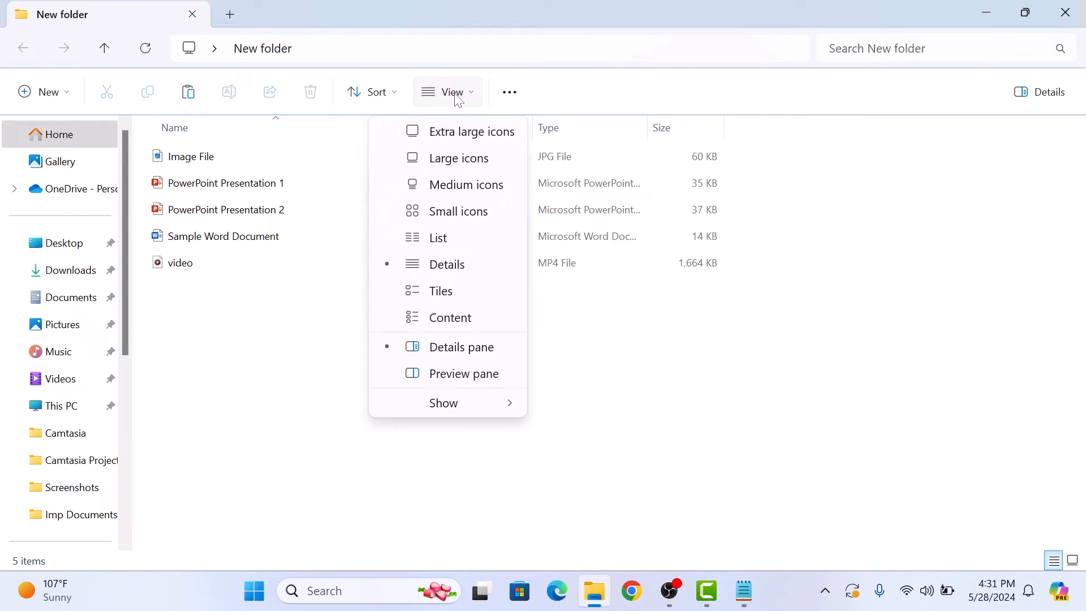
mouse_move(457, 319)
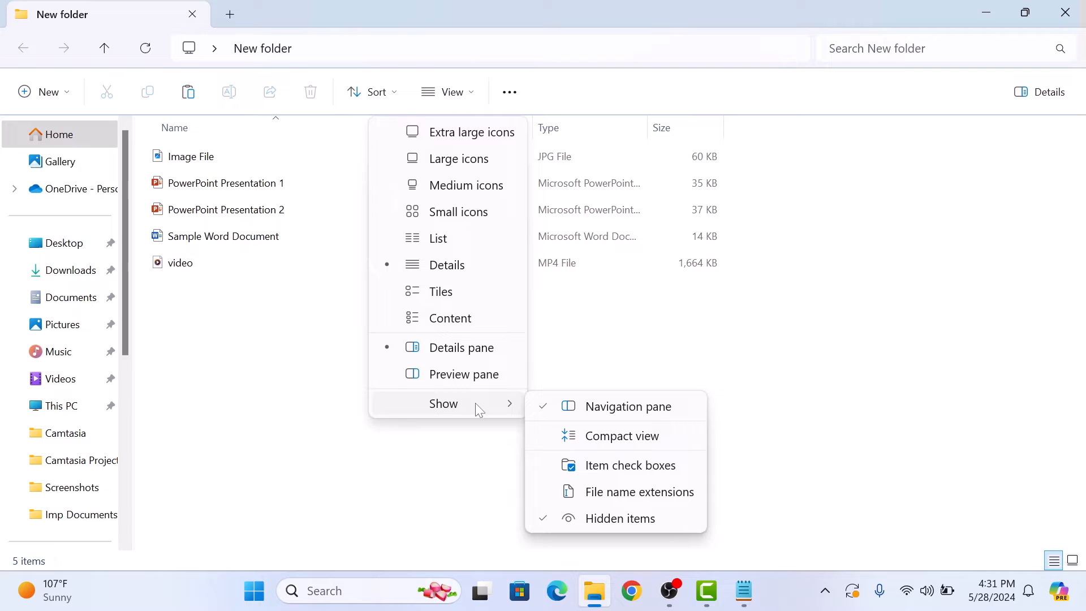
mouse_move(607, 406)
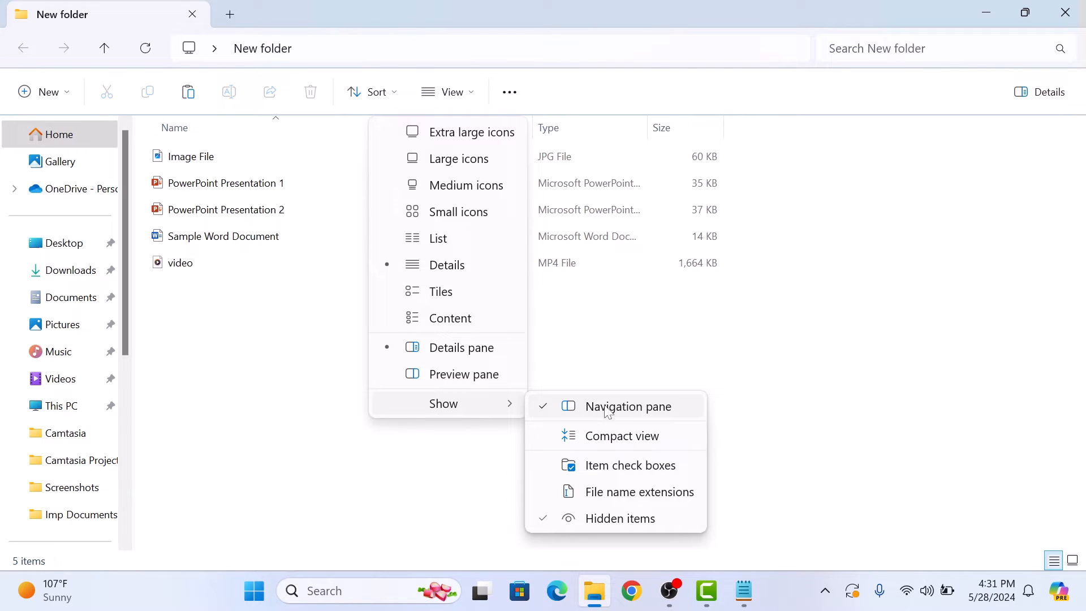
click(638, 491)
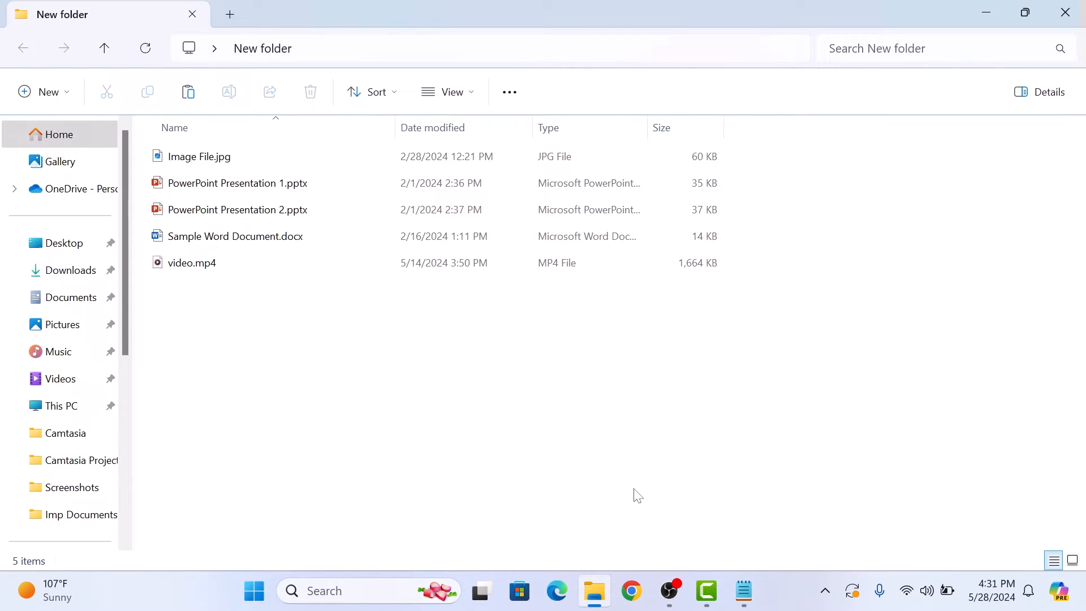
mouse_move(388, 389)
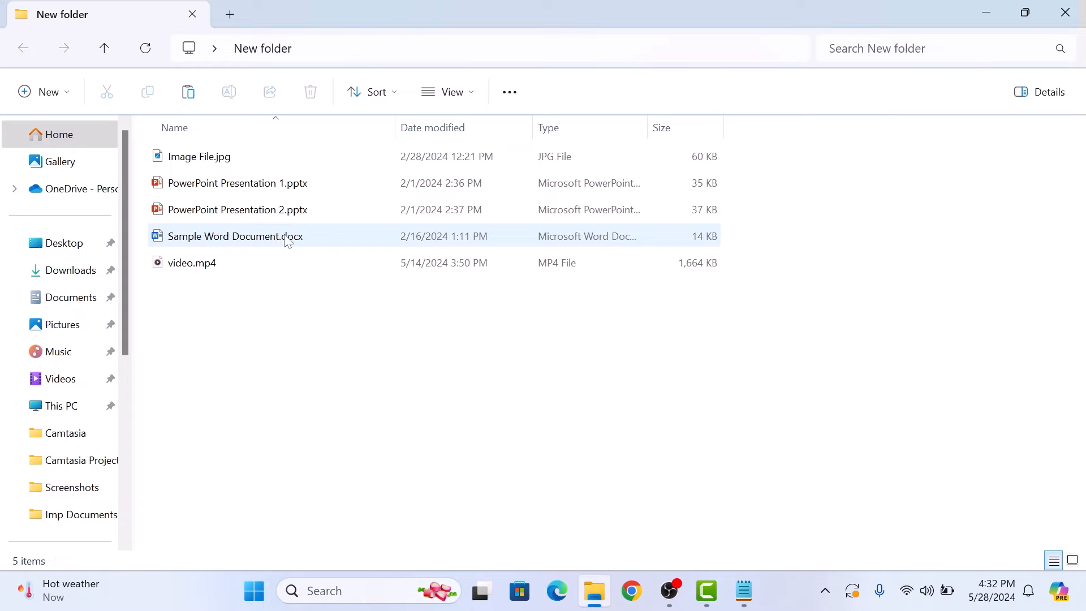
mouse_move(274, 236)
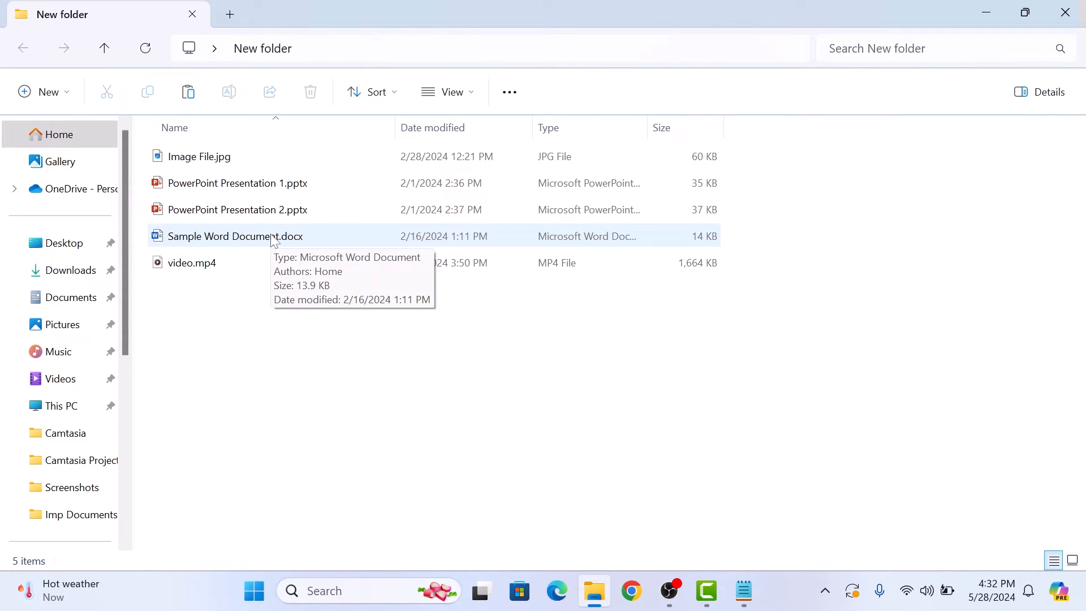
Step: Put Sample Word Document.docx into rename mode via its context menu
right_click(234, 235)
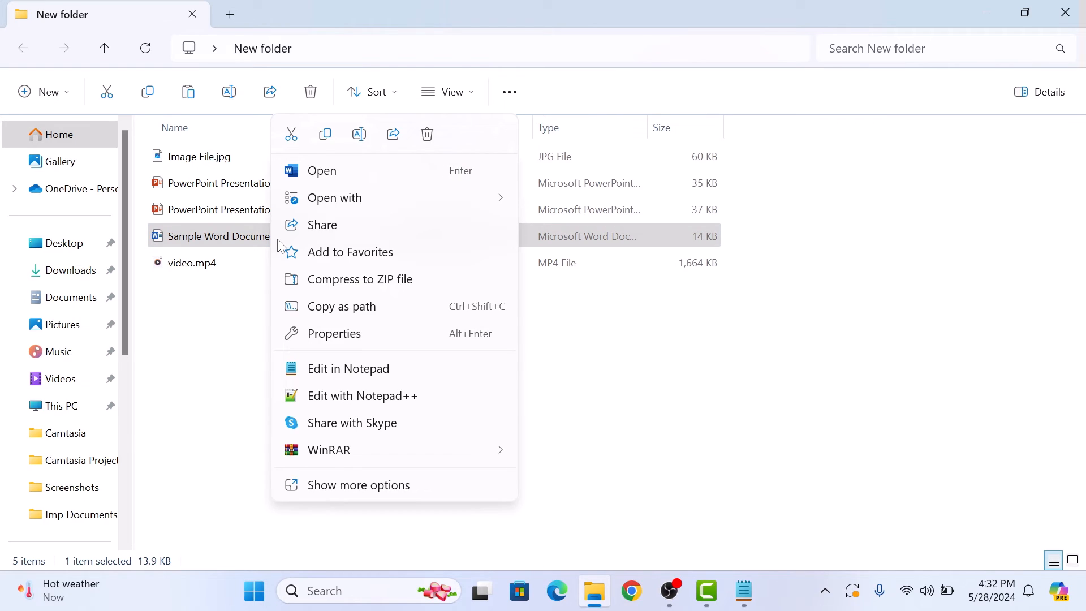
mouse_move(358, 134)
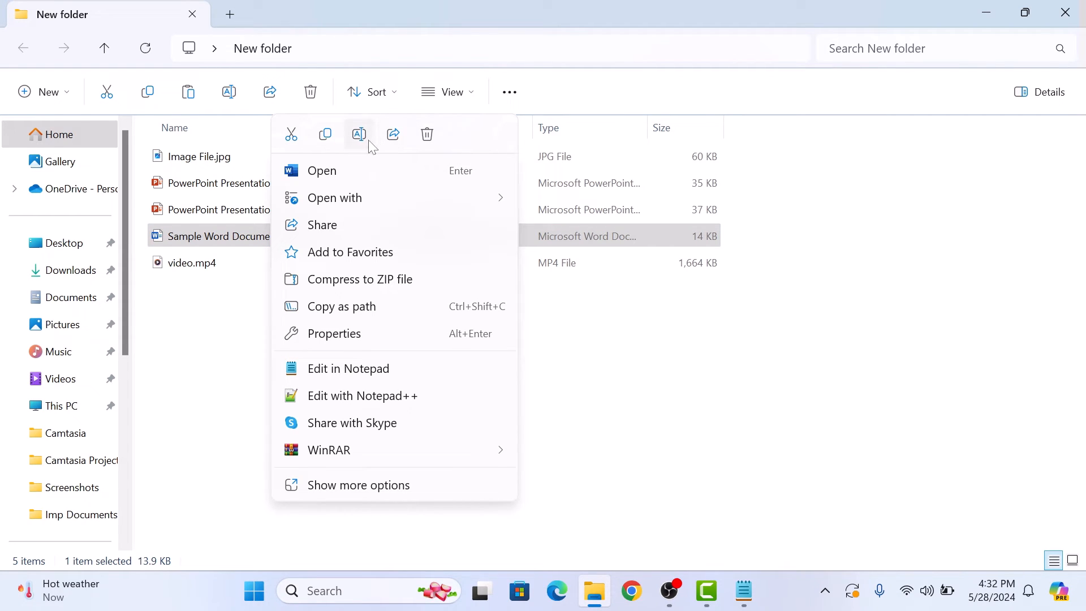
mouse_move(358, 134)
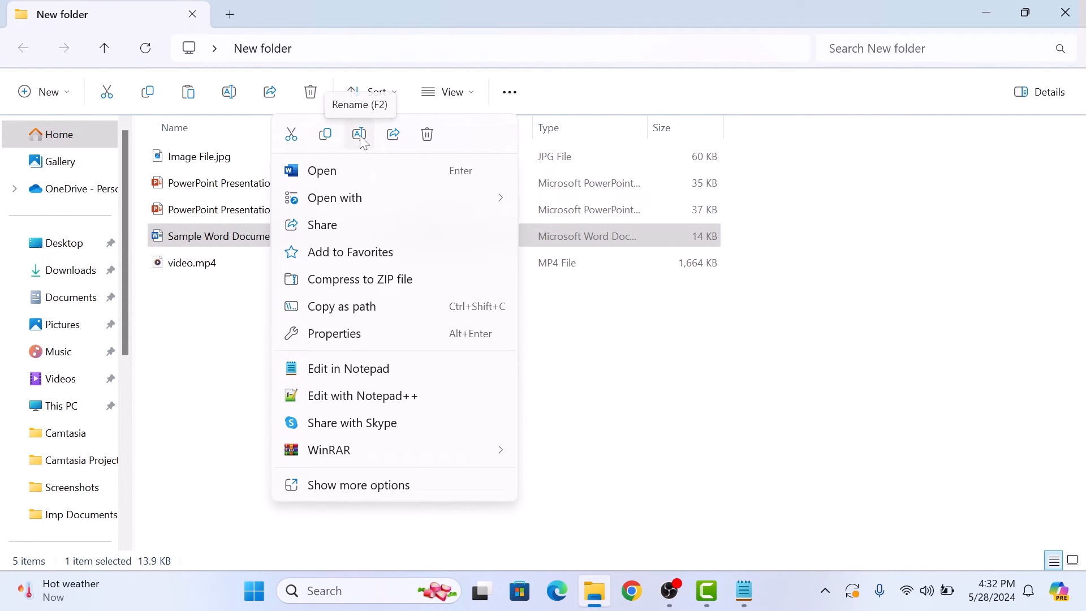
click(359, 135)
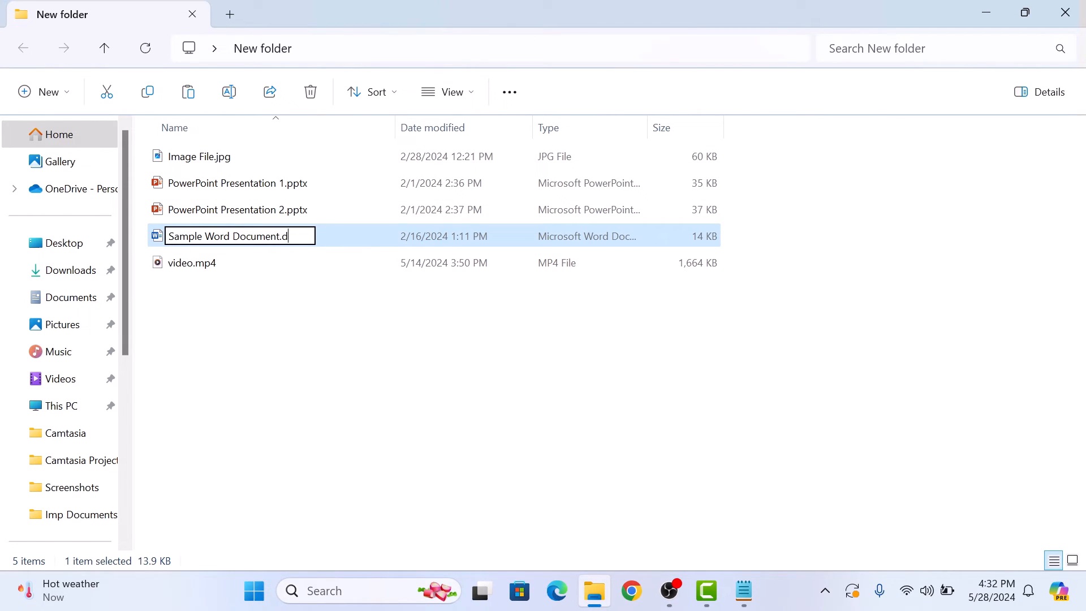
Step: Replace the extension with 'pdf' and confirm the Rename warning with Yes
key(Backspace)
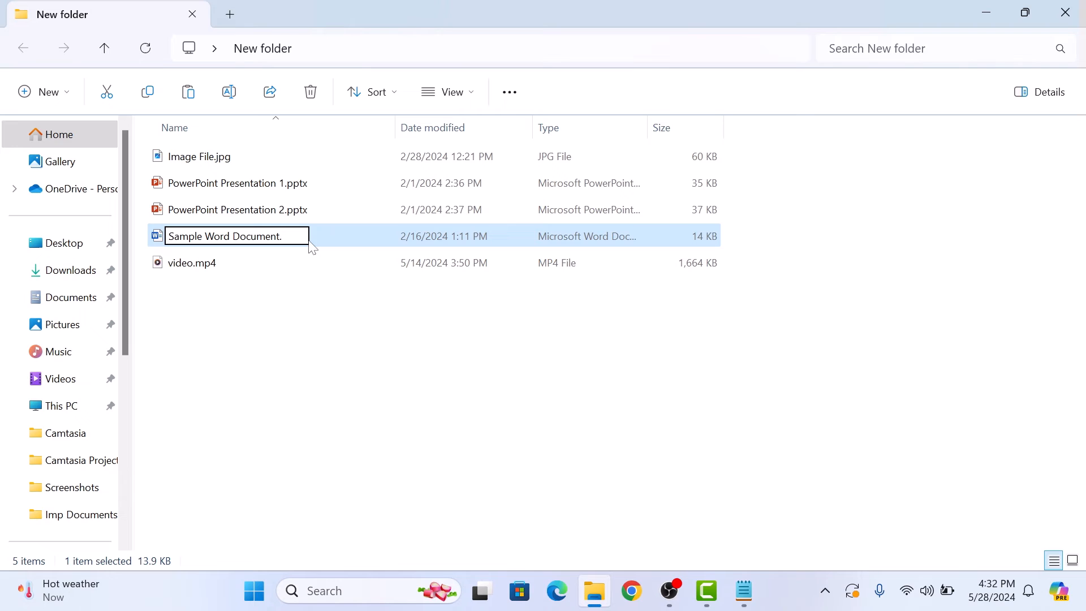
text(pdf)
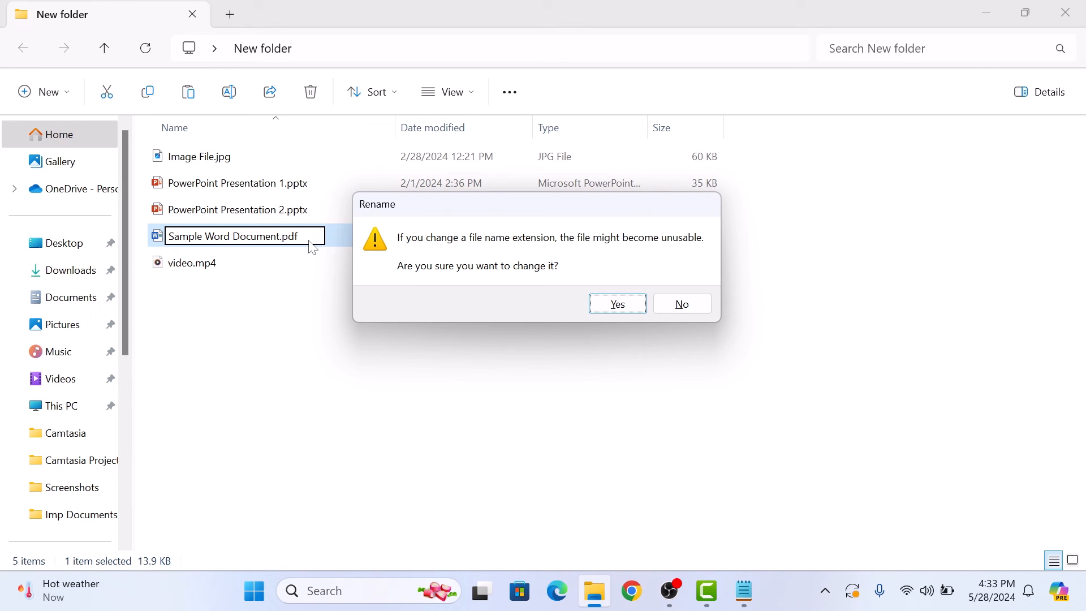
mouse_move(616, 303)
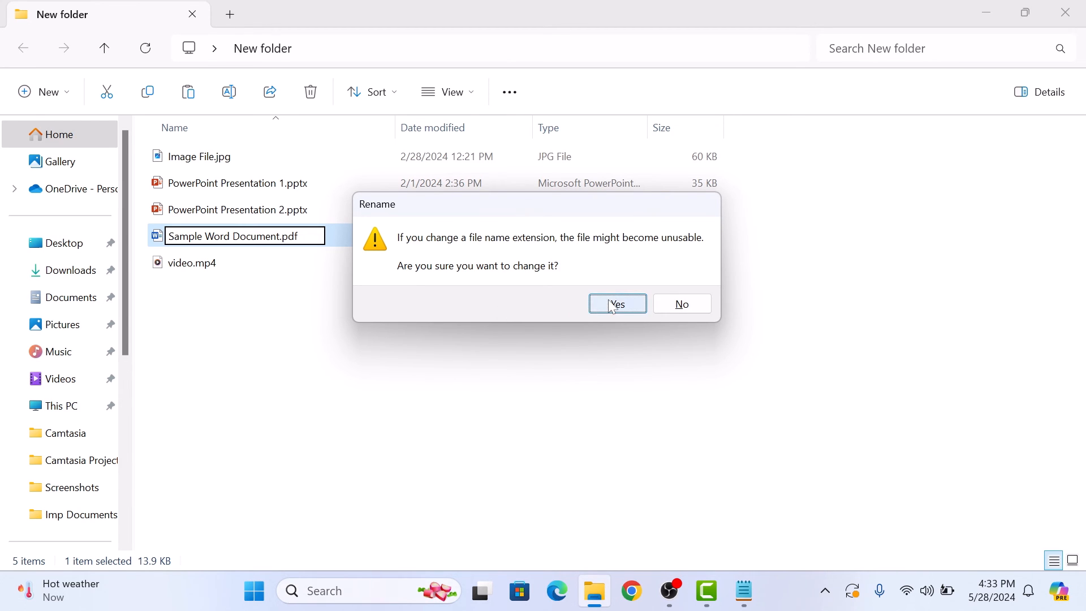
click(615, 303)
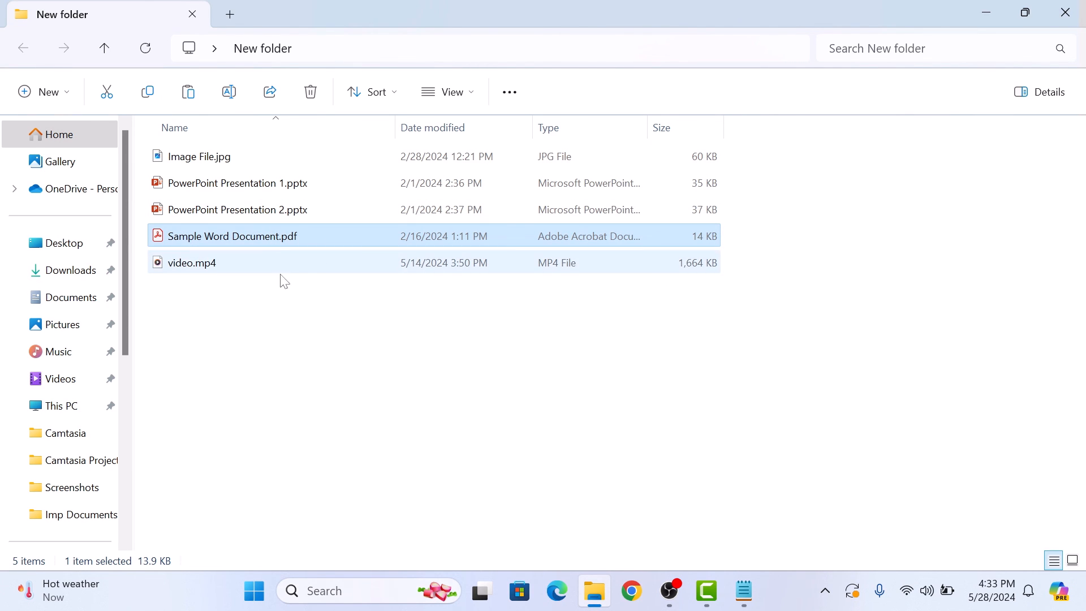
click(562, 427)
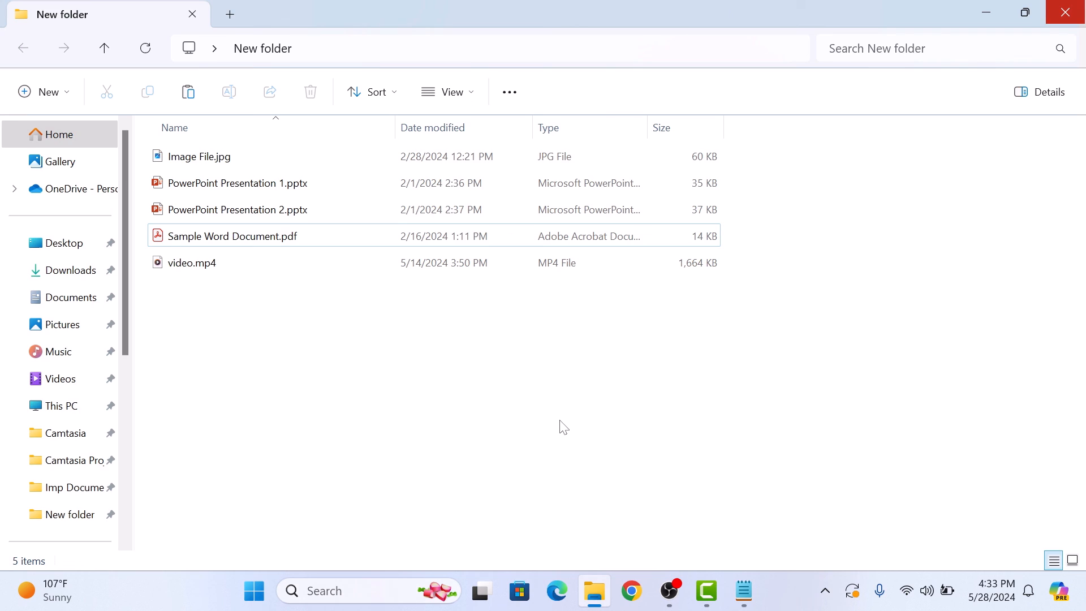